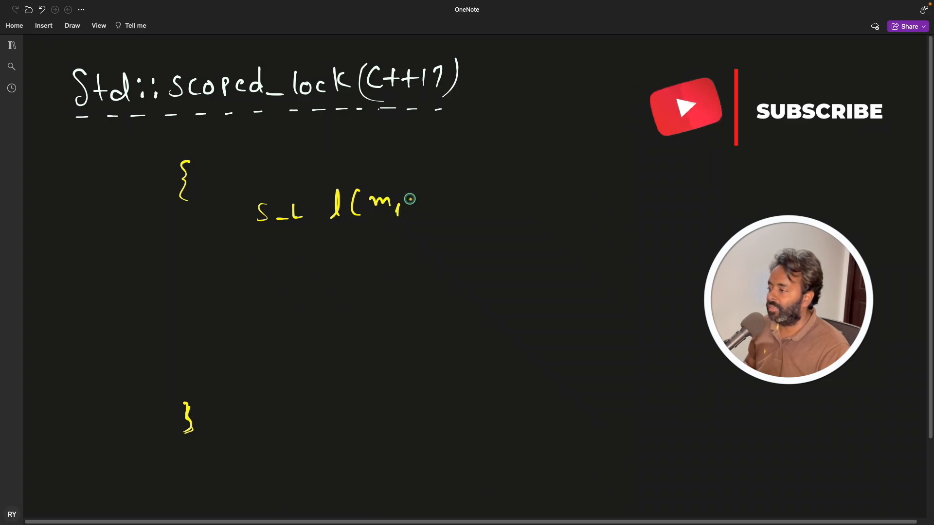
# Step: Handwrite the remaining lock arguments m2, m3 and the trailing dots in the scoped_lock call
pyautogui.moveTo(408, 199); pyautogui.dragTo(488, 202)
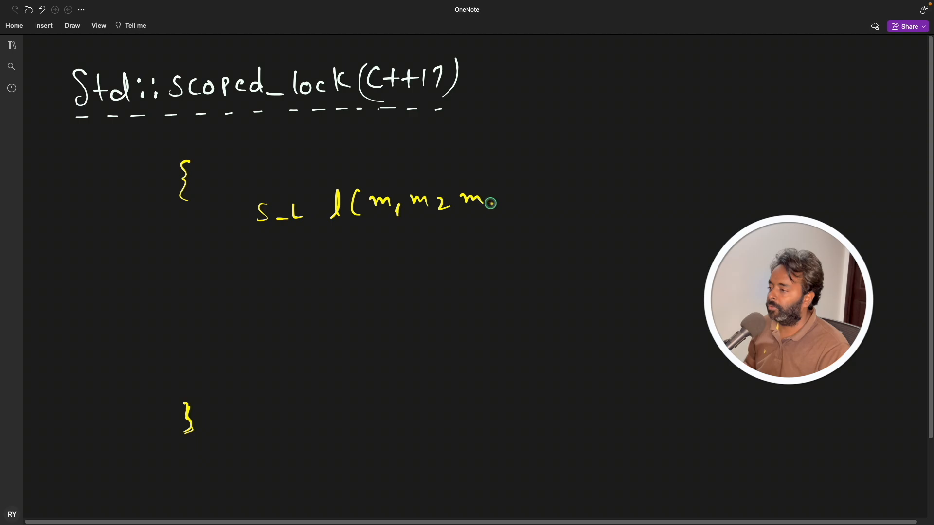
pyautogui.moveTo(491, 203); pyautogui.dragTo(569, 191)
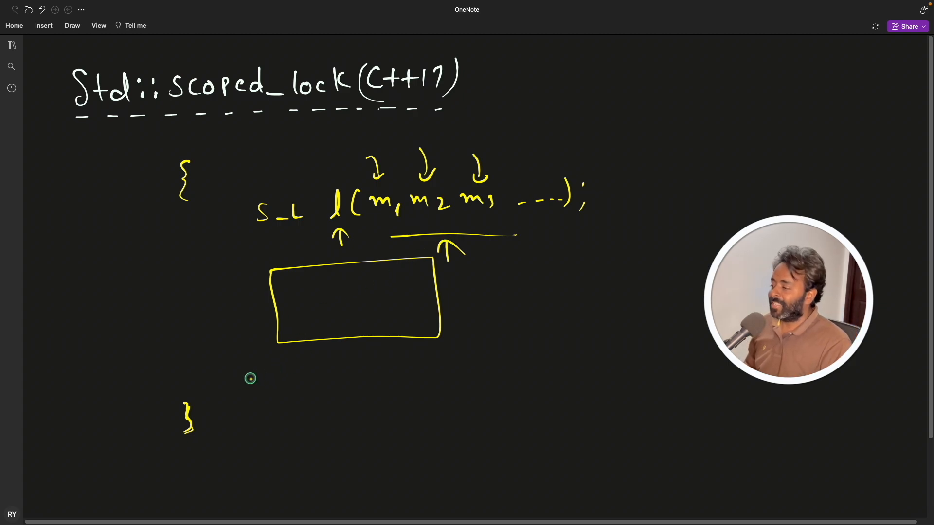
# Step: Draw a double underline beneath the handwritten s_L type name
pyautogui.moveTo(240, 379); pyautogui.dragTo(298, 379)
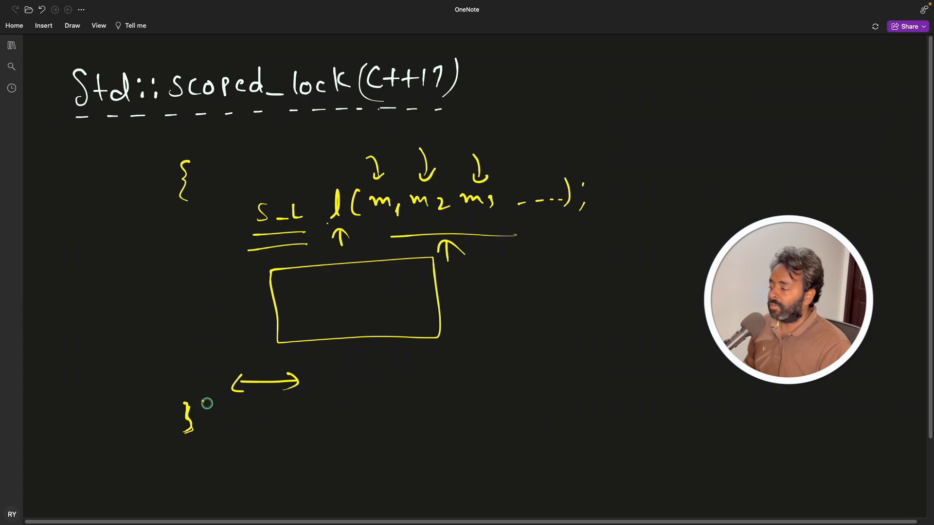
pyautogui.moveTo(291, 278)
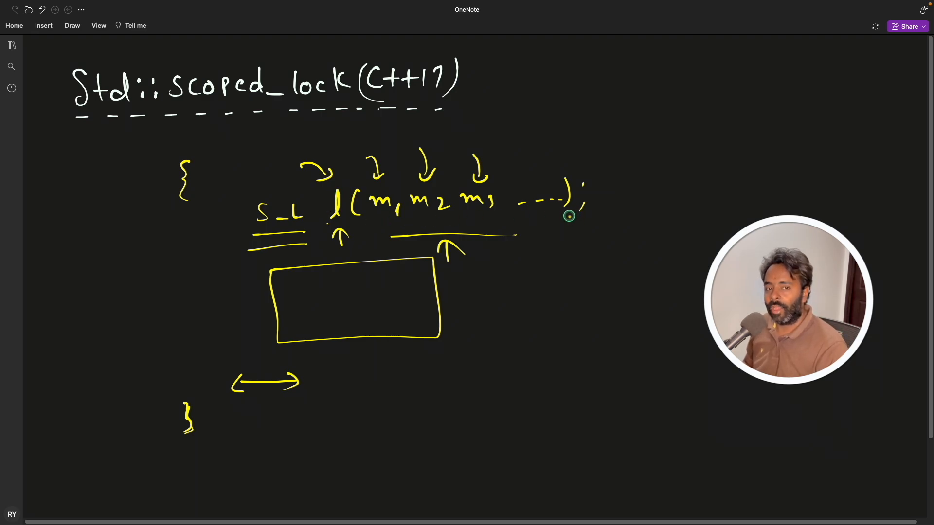
pyautogui.moveTo(534, 233)
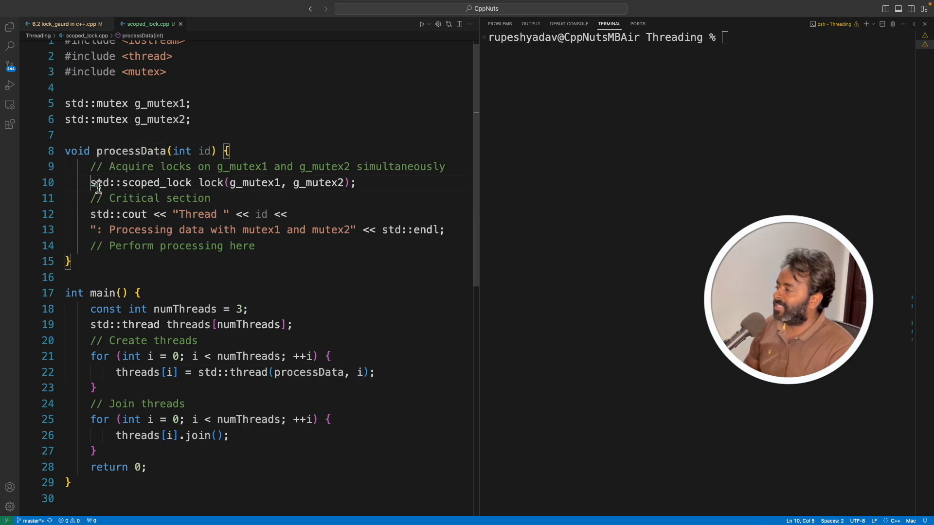
pyautogui.doubleClick(169, 120)
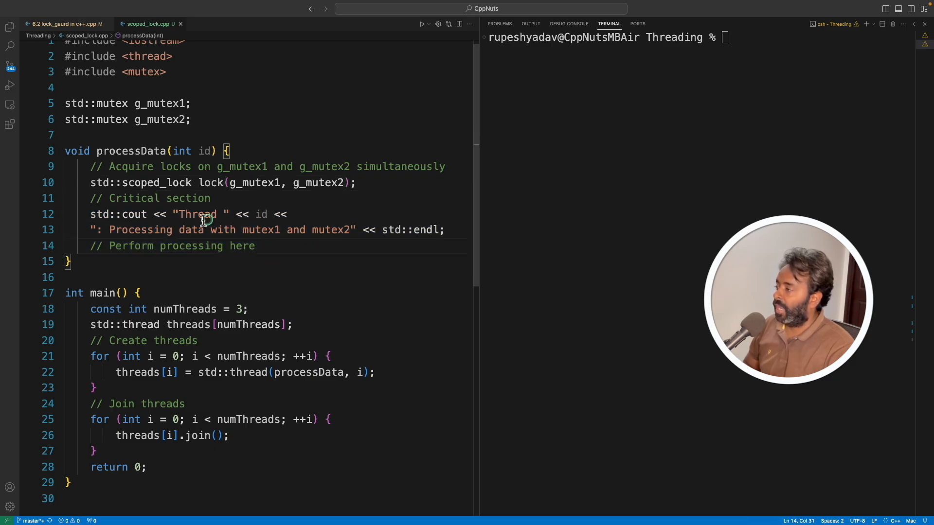
pyautogui.moveTo(90, 198); pyautogui.dragTo(255, 245)
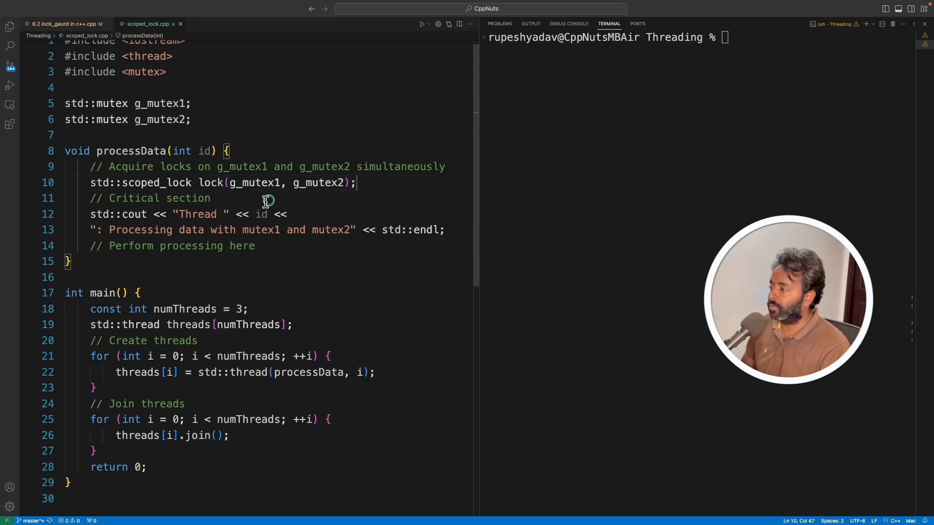
pyautogui.moveTo(352, 192)
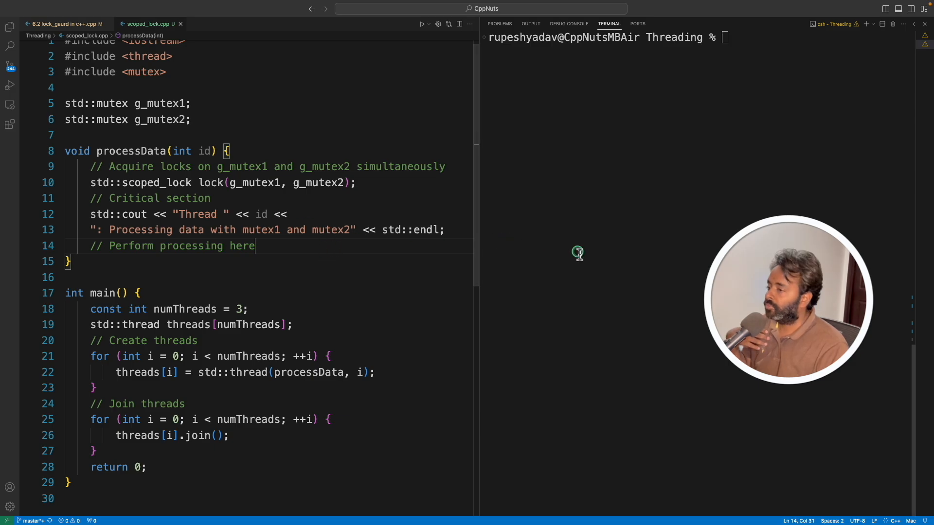
# Step: Compile scoped_lock.cpp with g++ -std=c++17, then set numThreads to 25
pyautogui.write('g++ -std=c++17 scoped_lock.cpp')
pyautogui.write('./a.out')
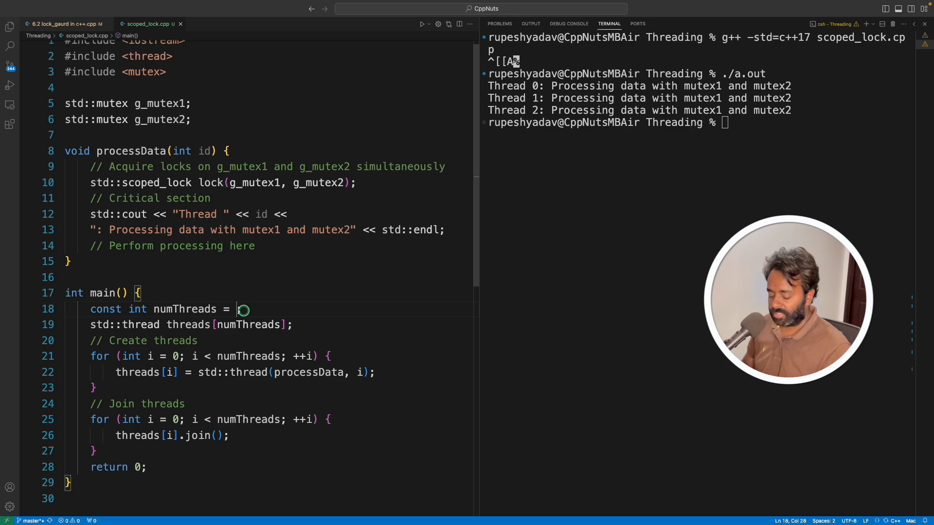
pyautogui.write('25')
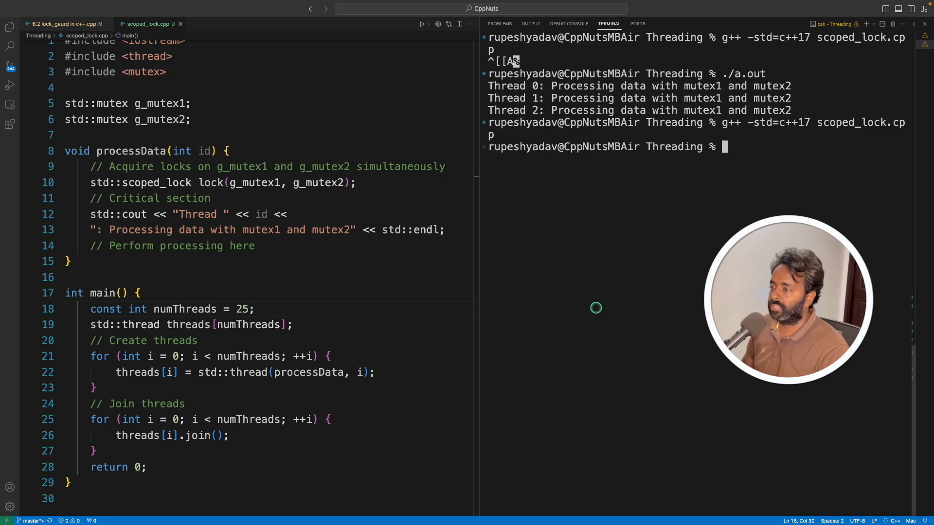
# Step: Run ./a.out to show 25 threads' output, then change numThreads to 50
pyautogui.write('./a.out')
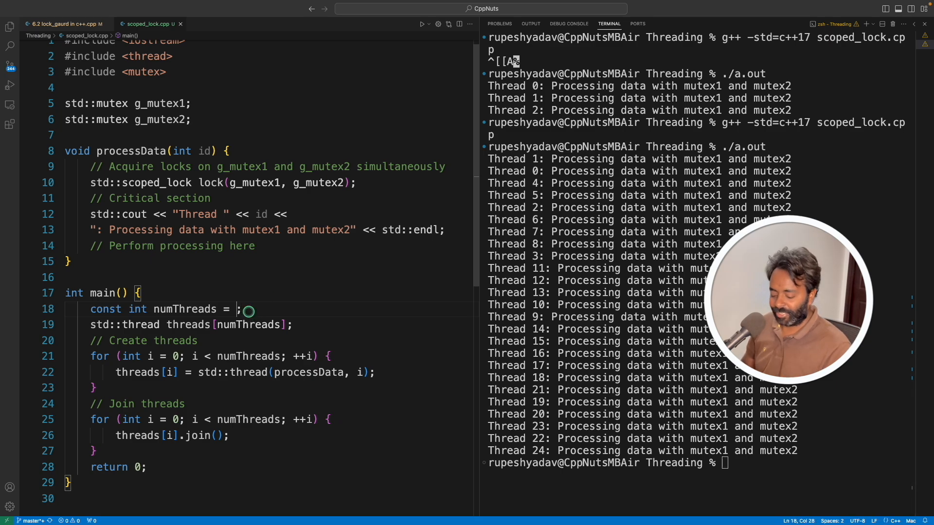
pyautogui.write('5')
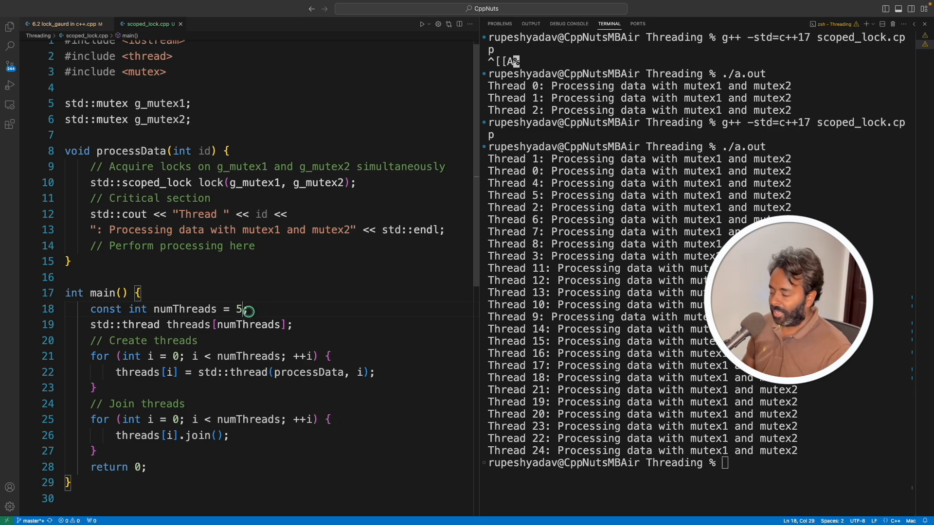
pyautogui.write('0')
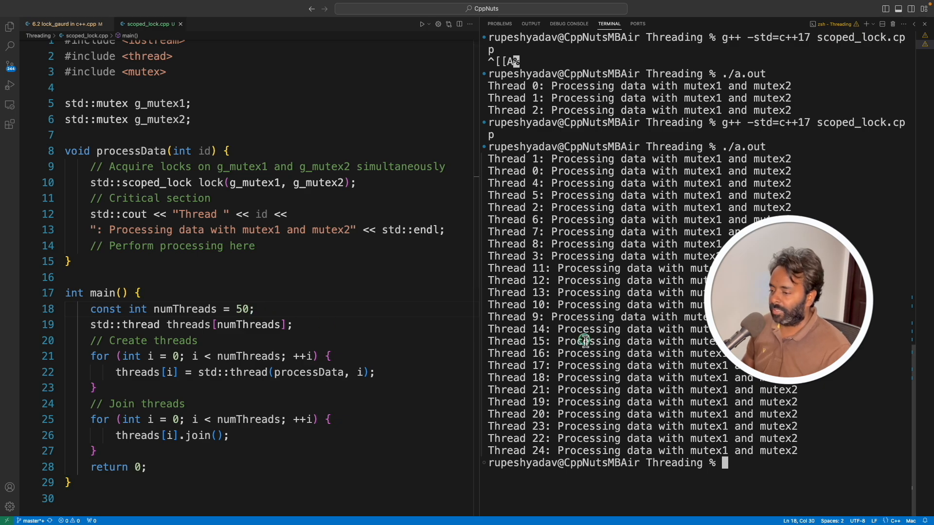